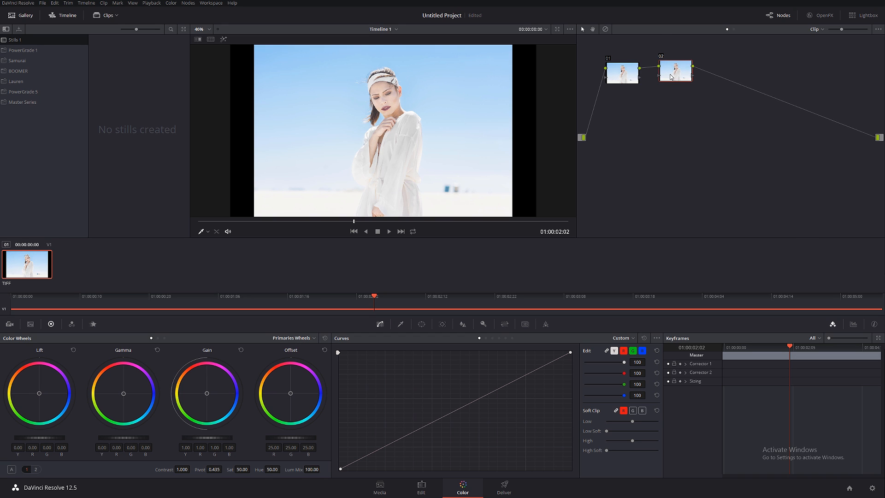
Lower node 02's master Gamma to -0.12 and label the node 'serial'
left_click(675, 72)
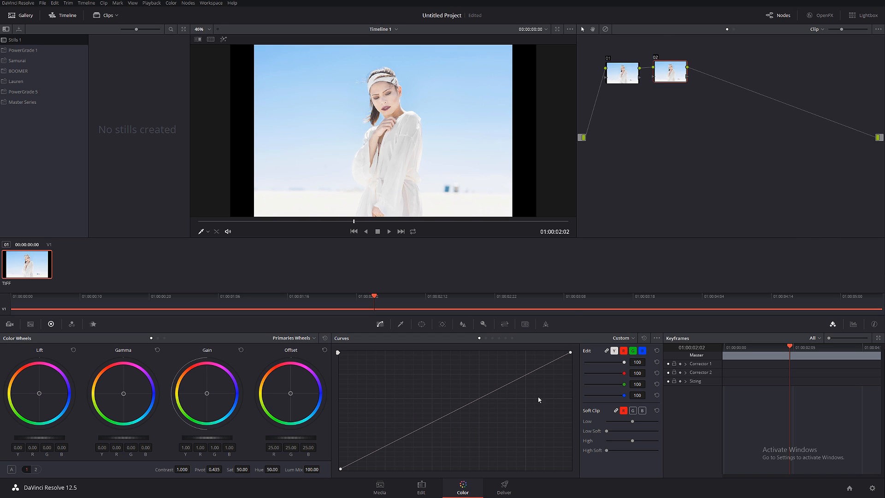
mouse_move(139, 392)
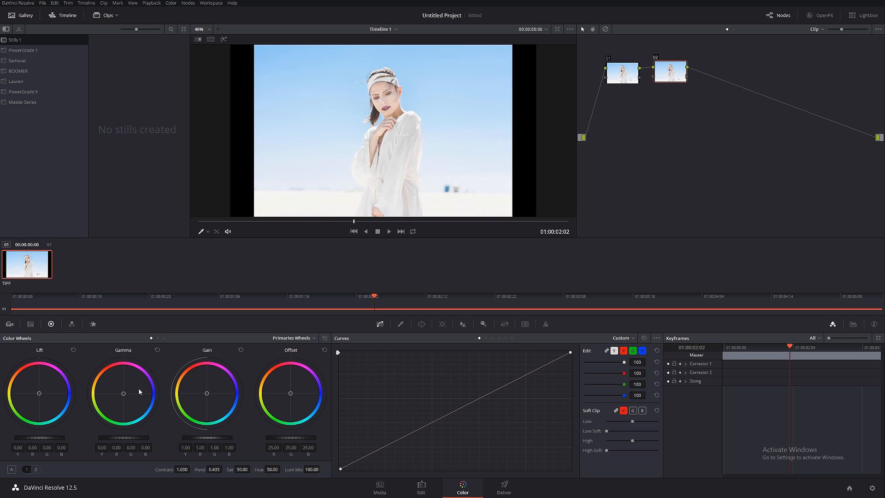
mouse_move(131, 403)
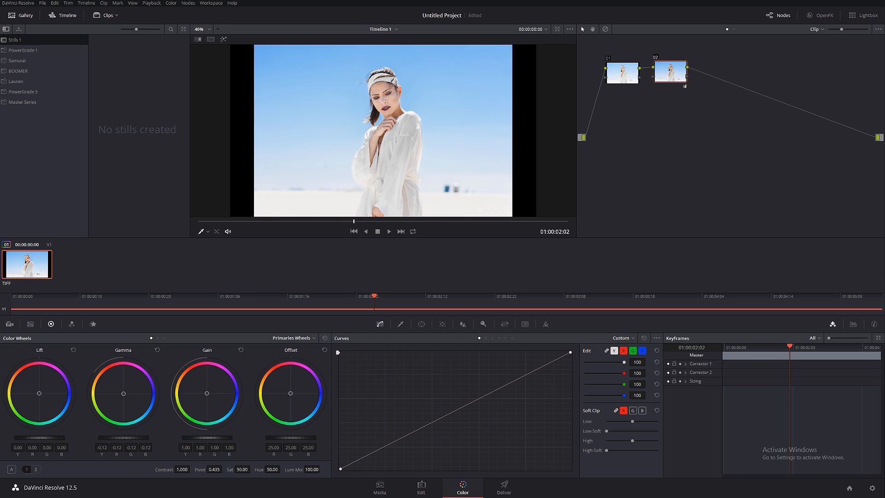
mouse_move(703, 81)
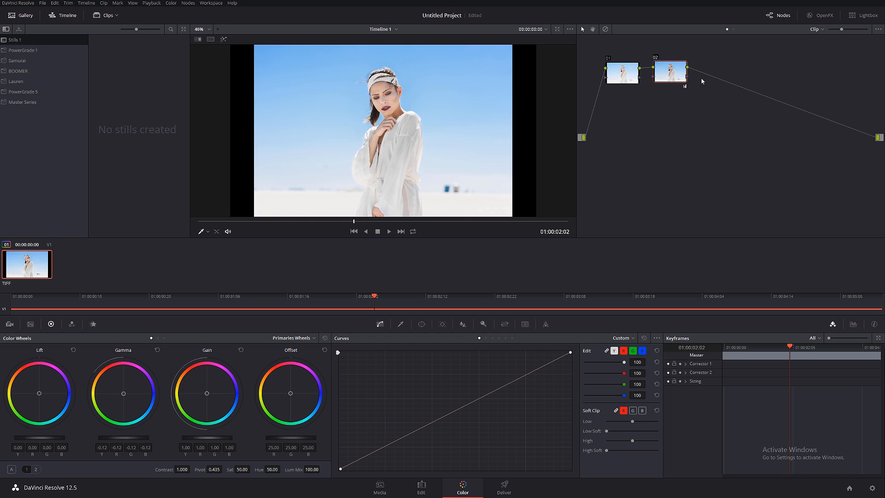
mouse_move(690, 92)
type("serial")
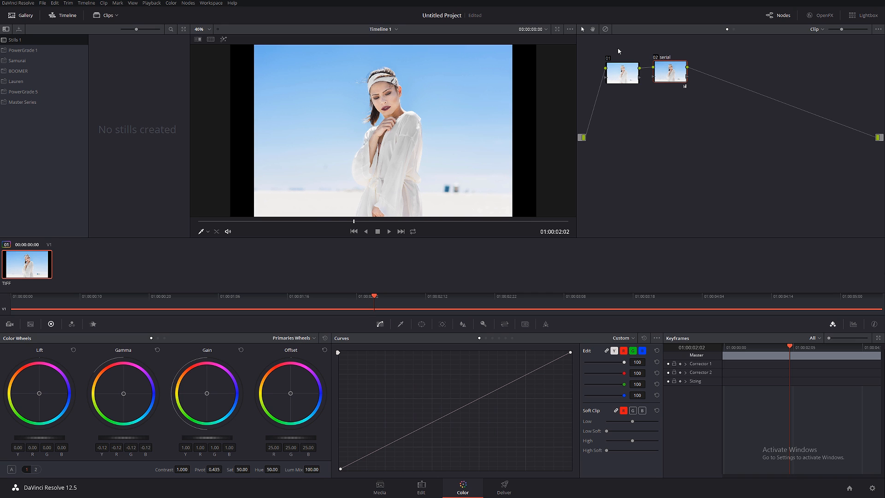
left_click_drag(669, 72, 779, 67)
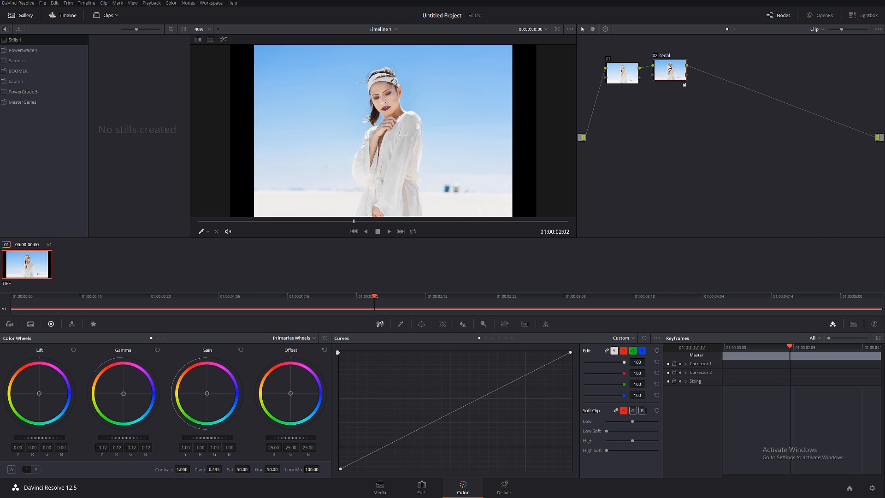
left_click(669, 72)
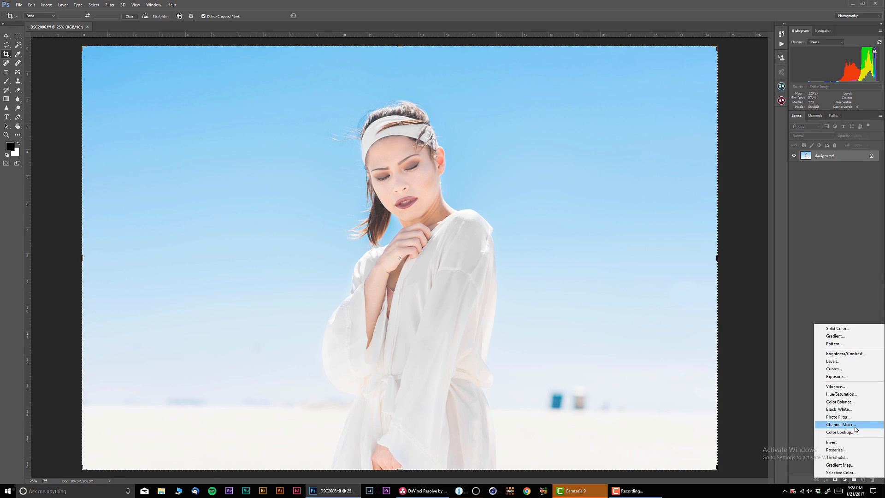
Add a Curves adjustment layer, bend its RGB midtone point, and name it 'serial'
left_click(834, 368)
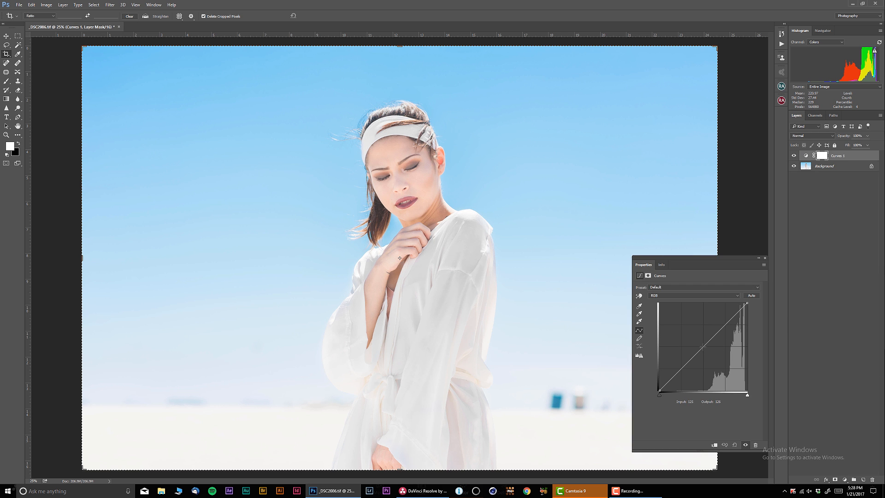
left_click_drag(702, 347, 703, 351)
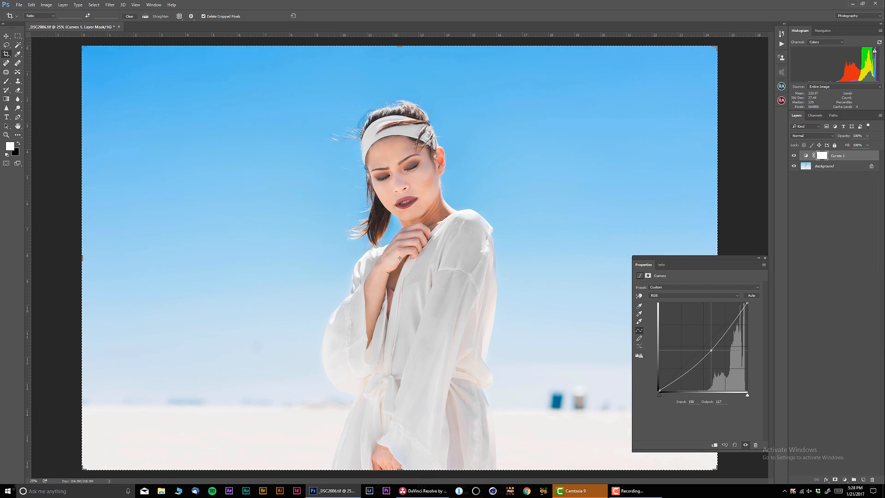
left_click_drag(701, 351, 708, 351)
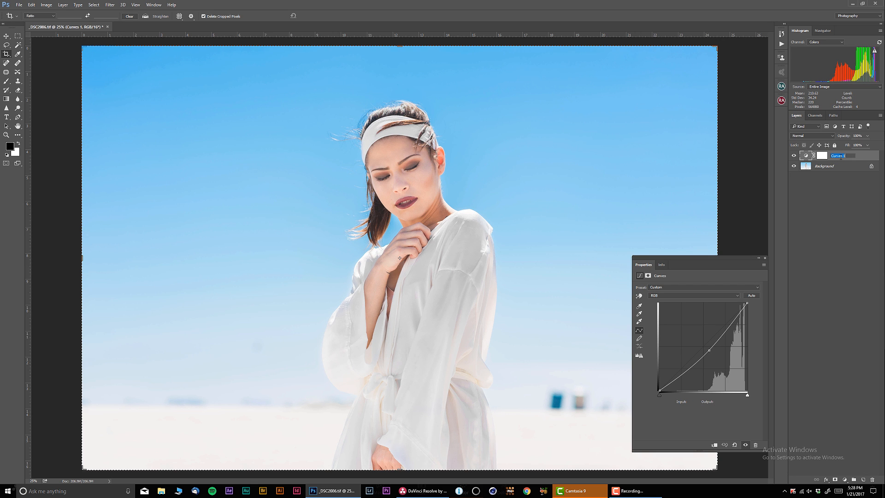
type("serial")
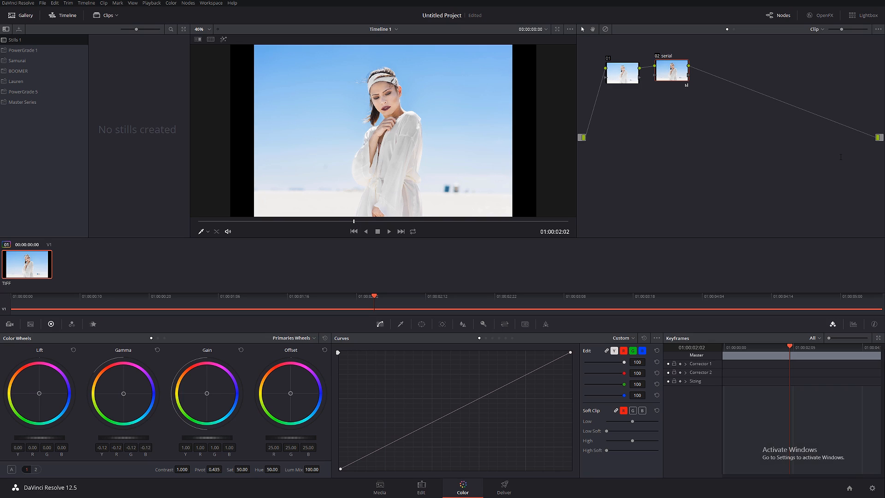
mouse_move(820, 177)
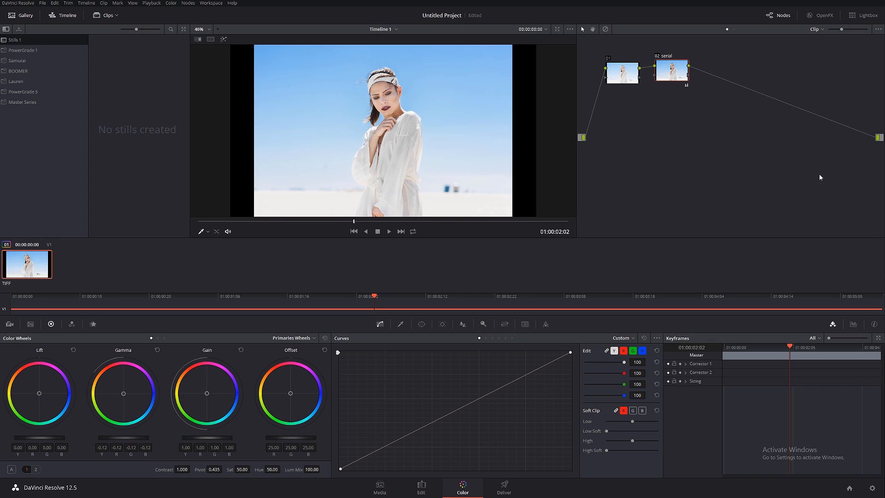
mouse_move(675, 80)
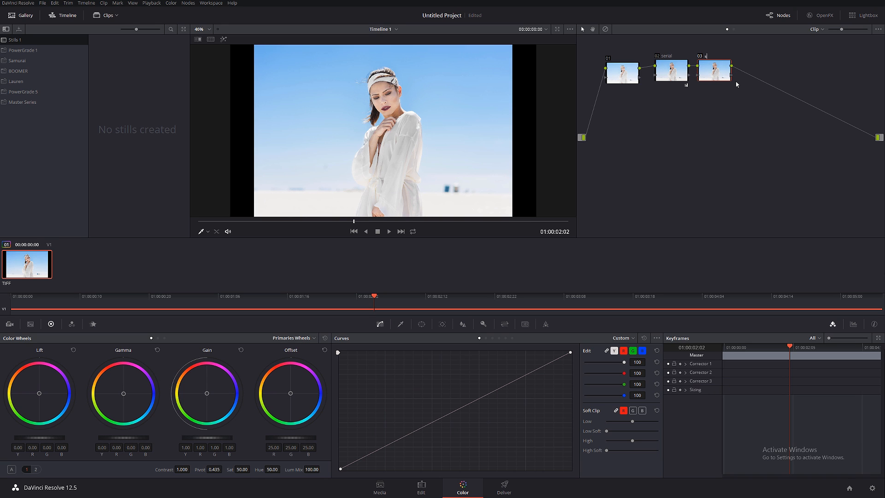
Add a serial node after node 02 and label it 'serial 2'
type("serial 2")
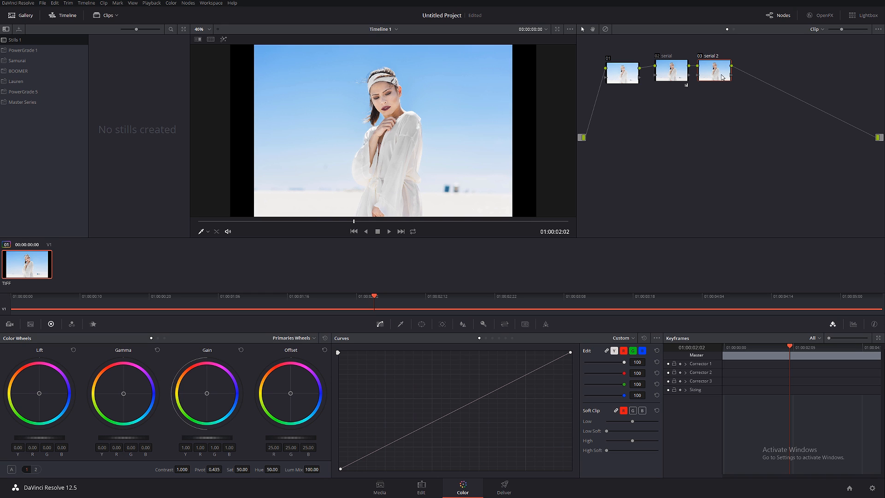
mouse_move(403, 282)
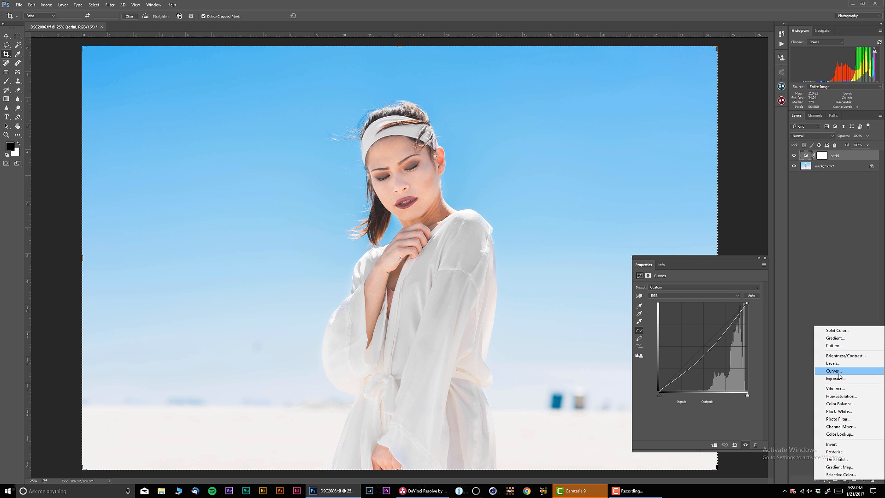
Add a second Curves adjustment layer above the serial layer
left_click(833, 371)
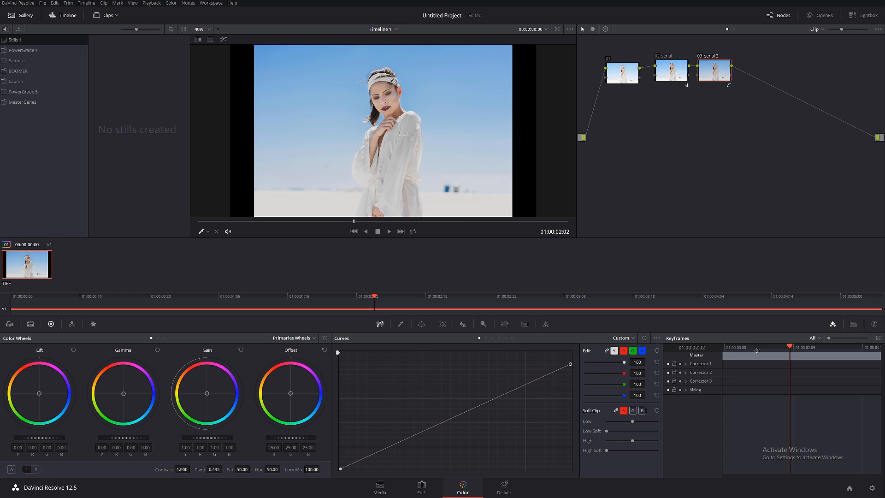
Bring the Photoshop document back into view to pull the serial 2 highlights down
left_click(329, 490)
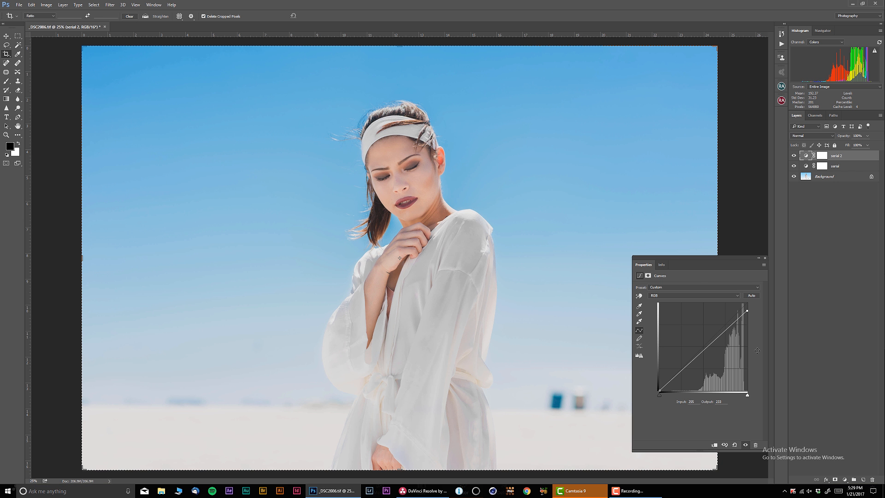
left_click(403, 490)
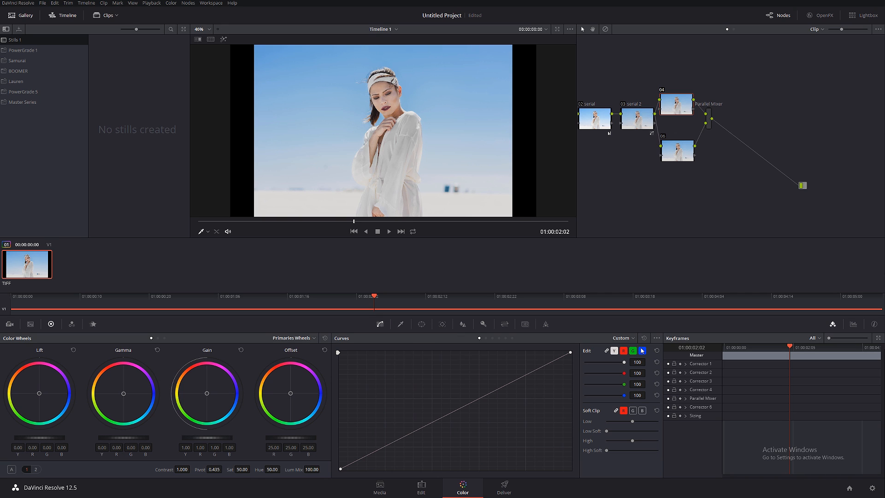
Switch the Custom Curves editor to the blue channel only on the parallel node
left_click(642, 351)
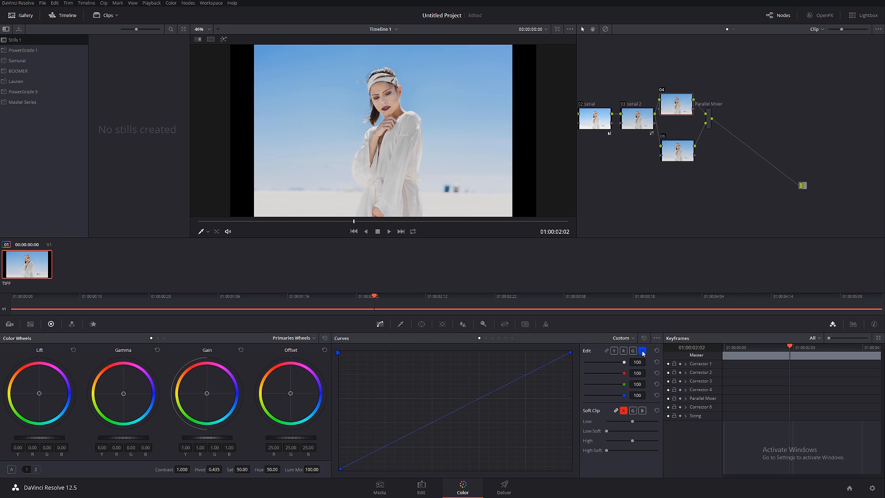
Lower node 04's blue highlights and raise node 06's red curve, warming the portrait
left_click_drag(570, 350, 571, 364)
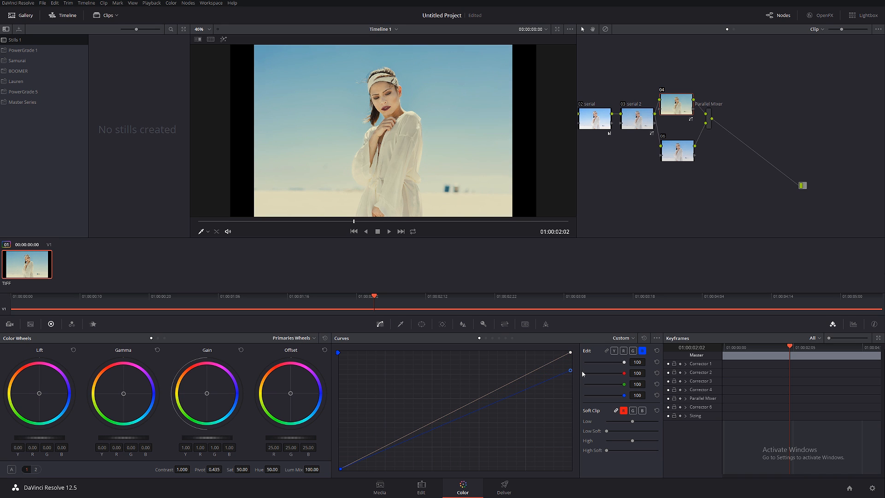
mouse_move(683, 168)
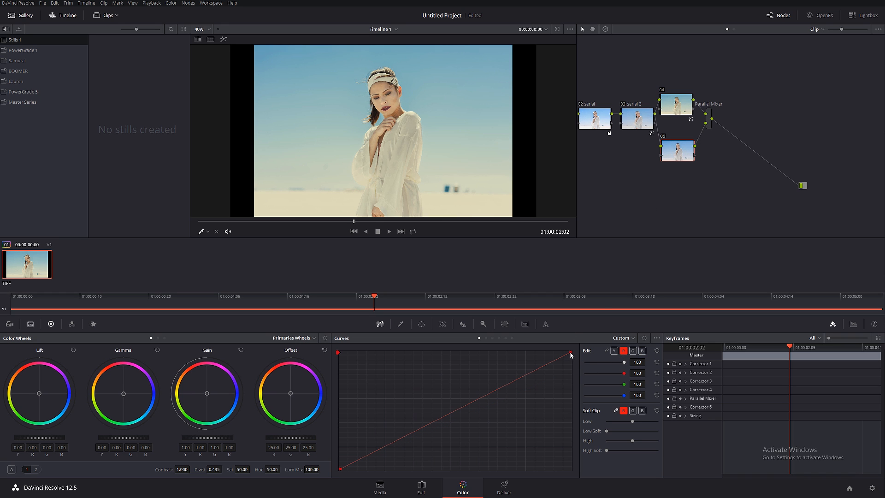
left_click_drag(570, 355, 570, 374)
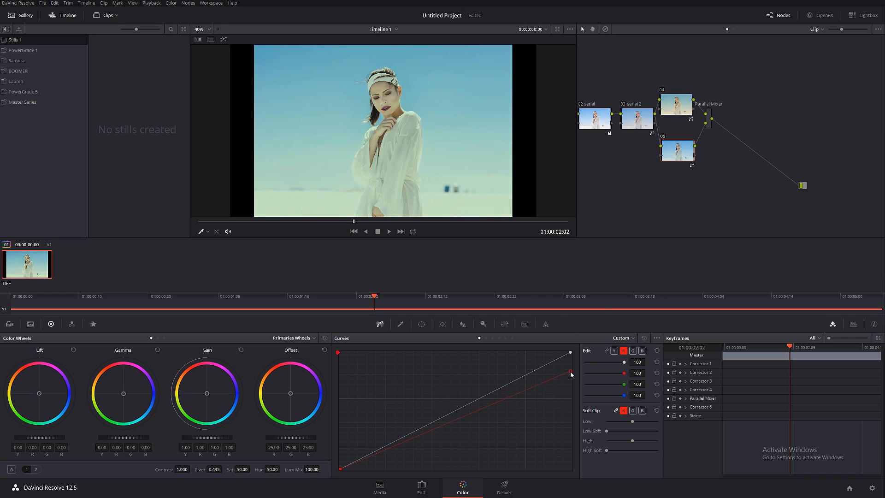
left_click_drag(570, 374, 569, 351)
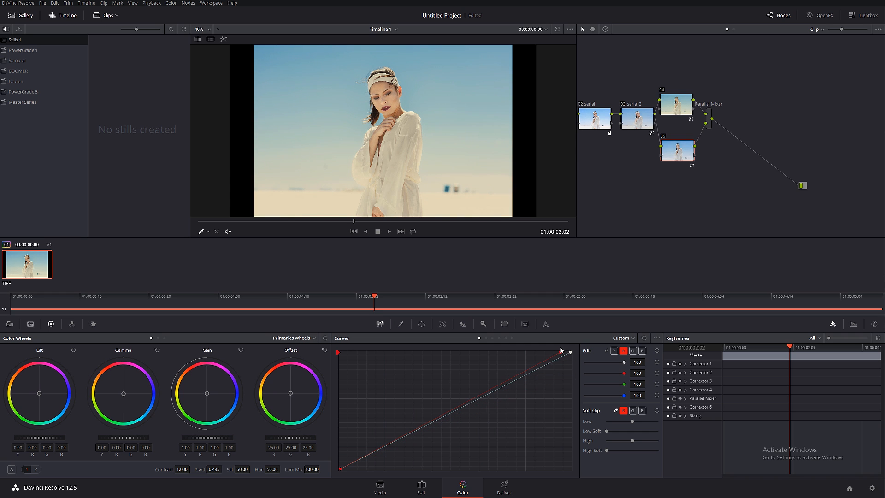
left_click_drag(570, 350, 531, 353)
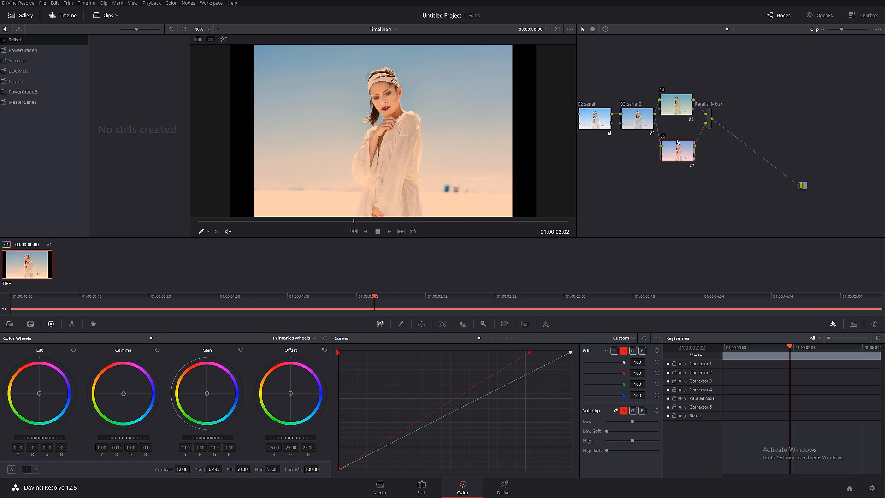
mouse_move(678, 79)
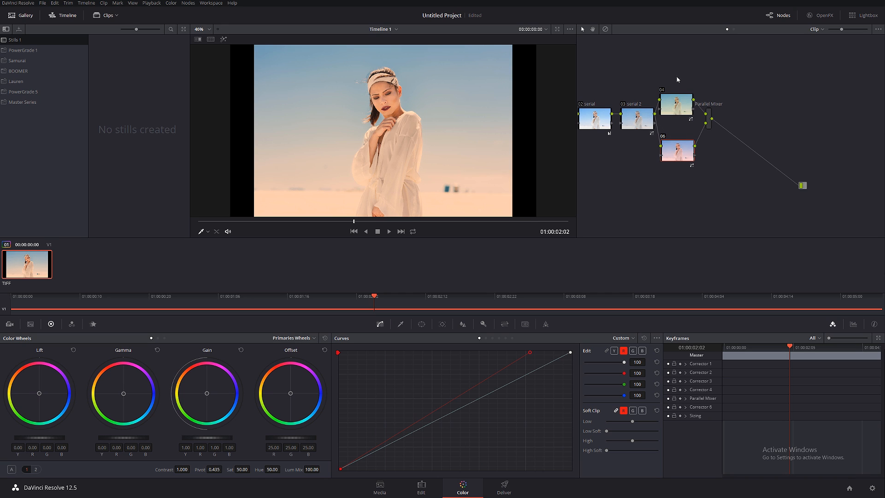
mouse_move(678, 108)
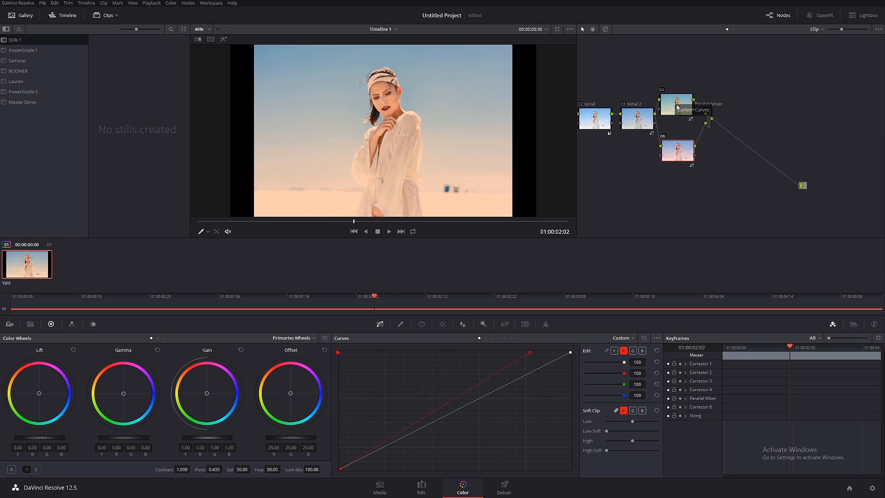
mouse_move(680, 132)
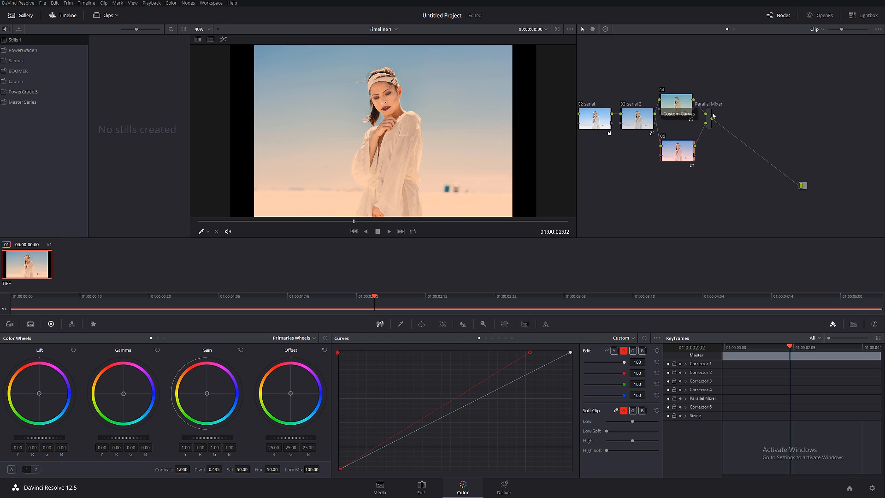
mouse_move(746, 116)
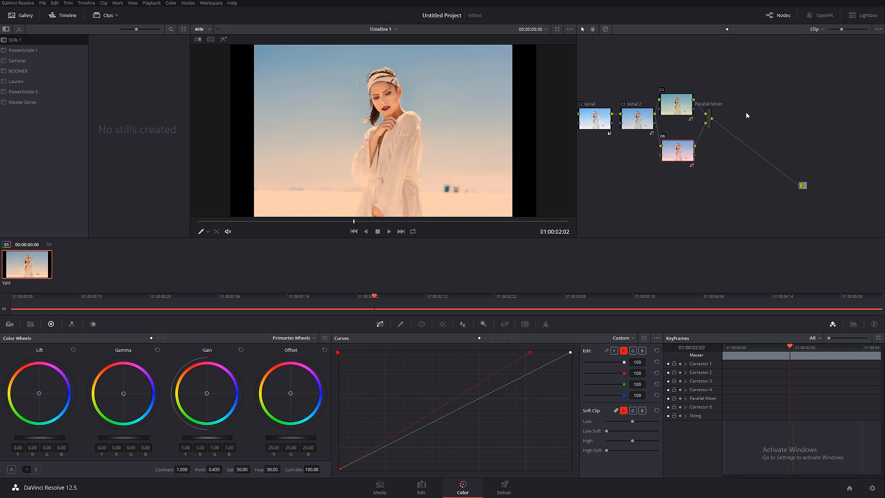
mouse_move(673, 109)
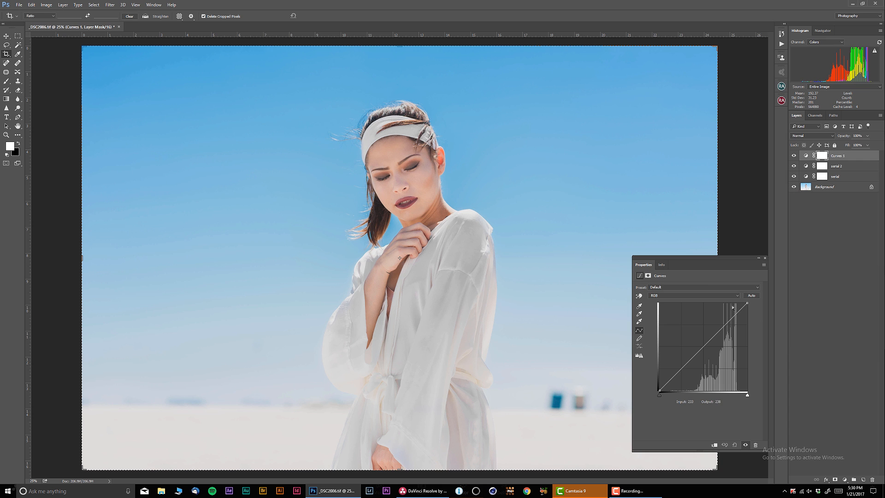
On the Curves layer, lower the Blue highlights and raise the Red channel to warm the image
left_click(698, 295)
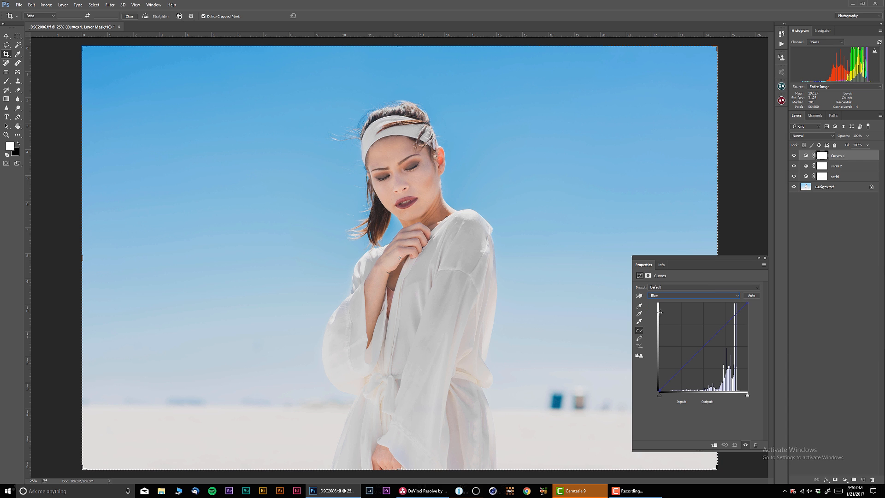
left_click_drag(746, 303, 746, 316)
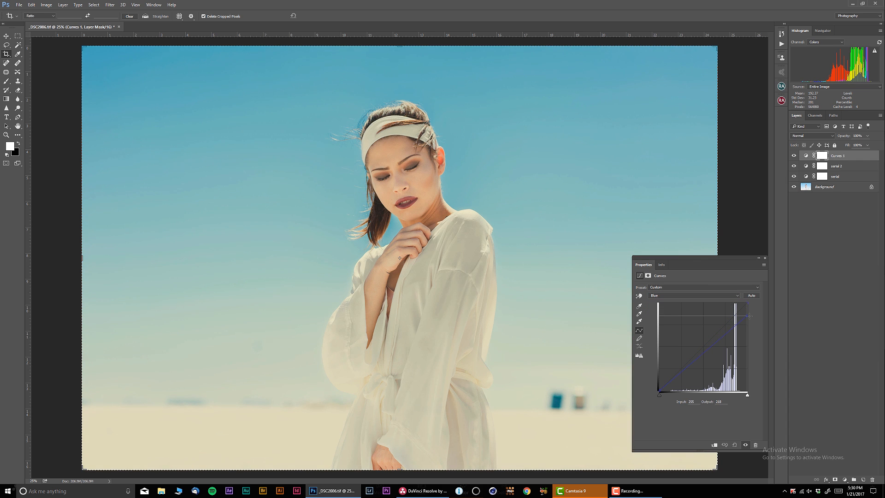
left_click(695, 295)
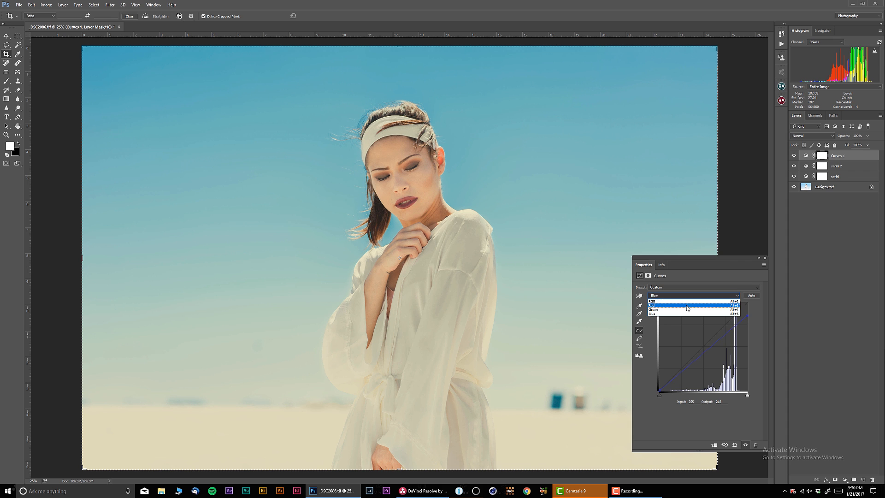
left_click(677, 305)
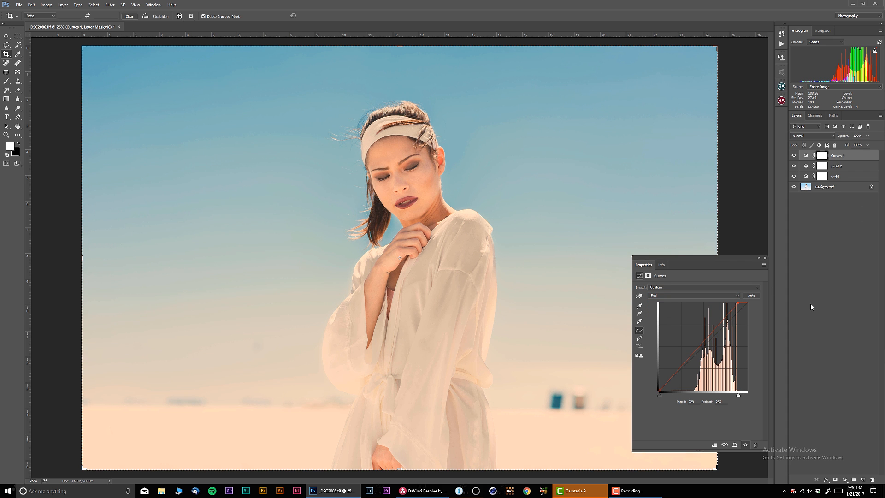
left_click_drag(750, 305, 746, 304)
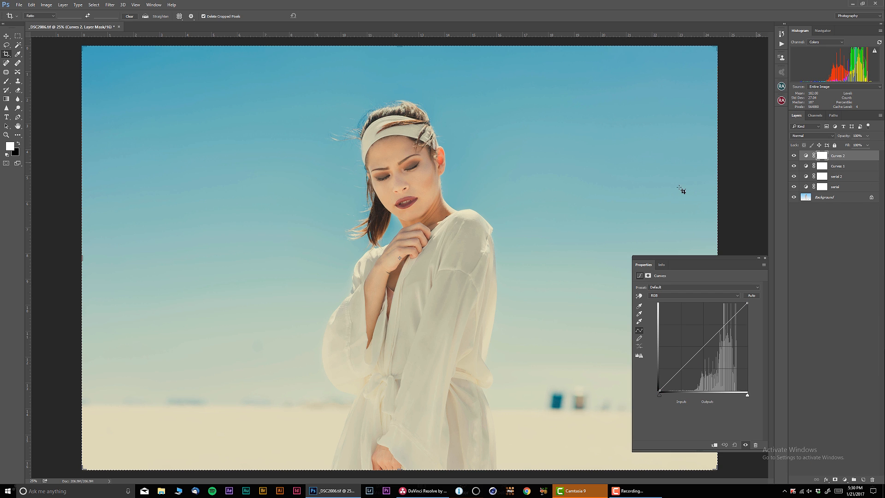
left_click(695, 295)
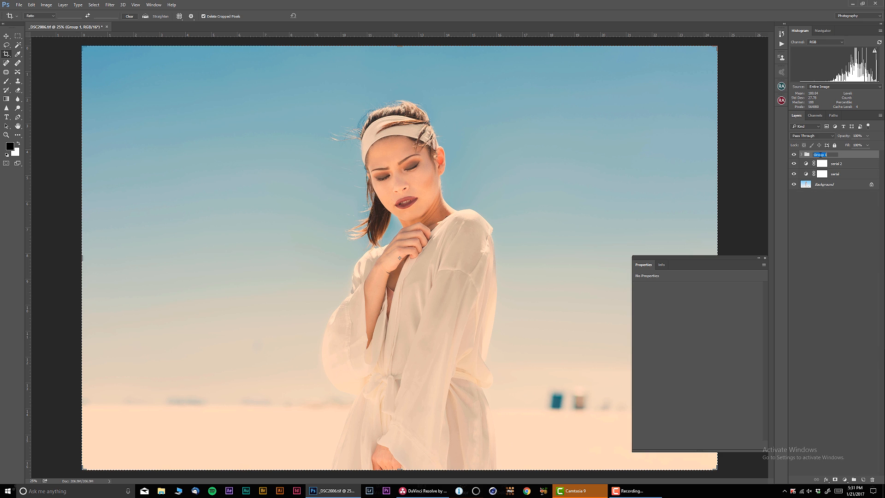
Name the grouped Curves layers 'parallel', then return to DaVinci Resolve
type("parallel")
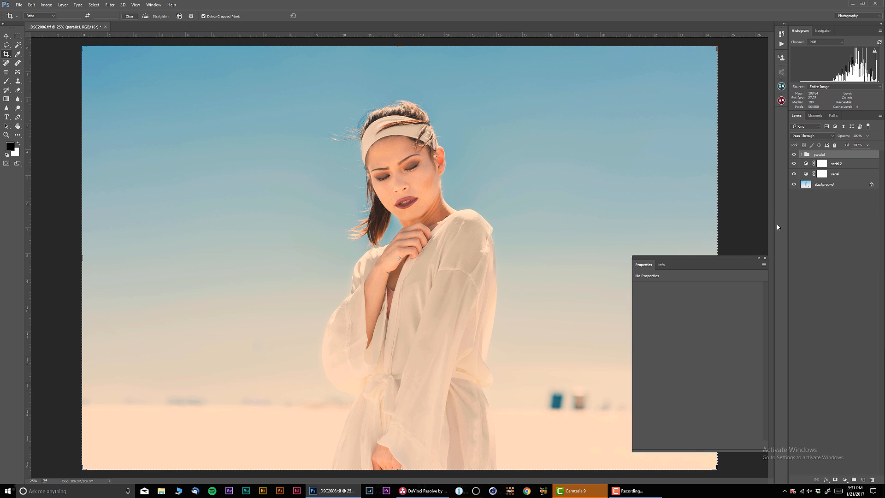
mouse_move(652, 424)
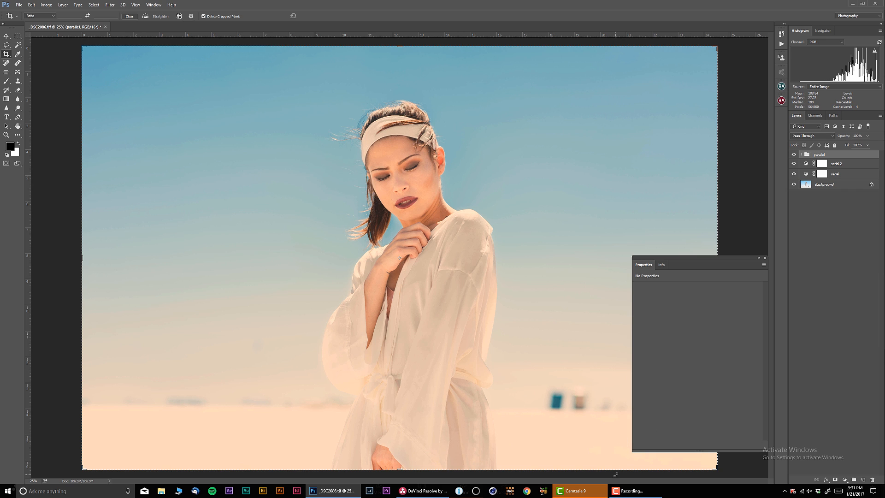
left_click(628, 490)
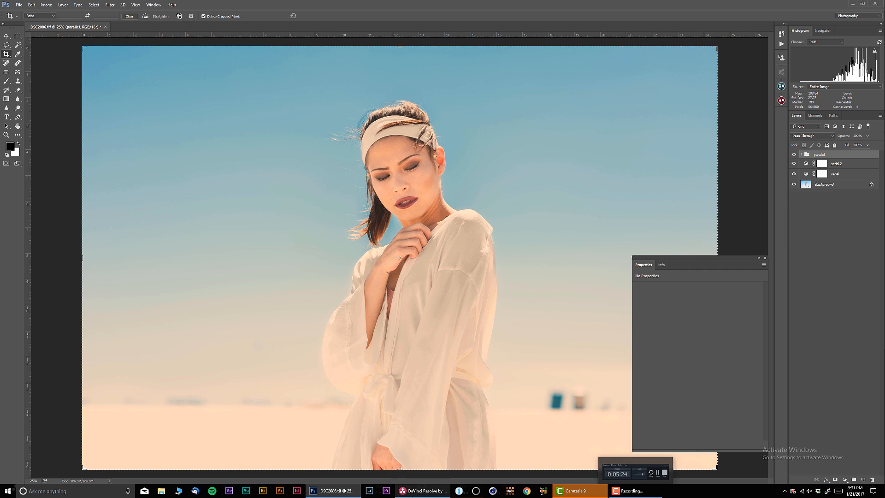
left_click(423, 490)
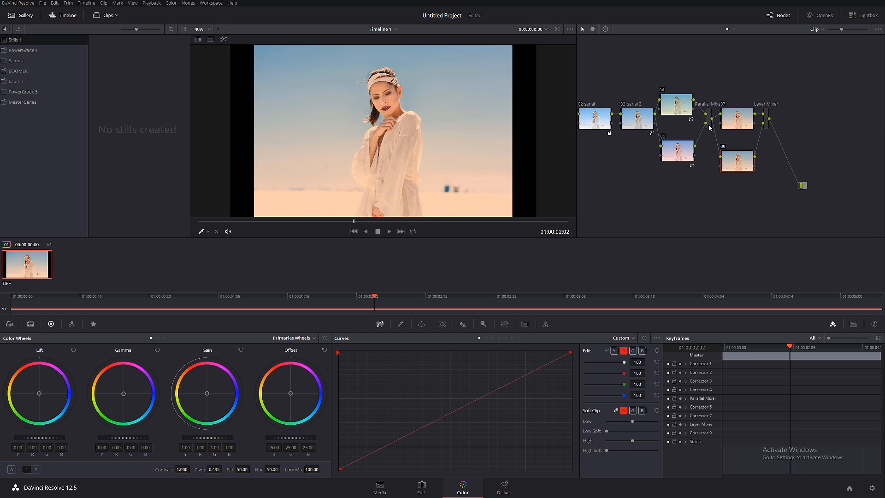
mouse_move(775, 122)
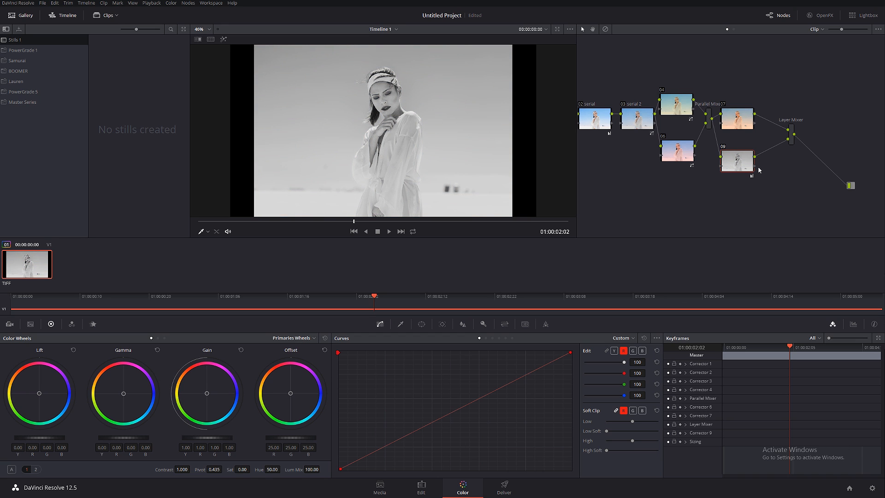
Set the Layer Mixer node's Composite Mode to Overlay for punchier contrast
right_click(793, 130)
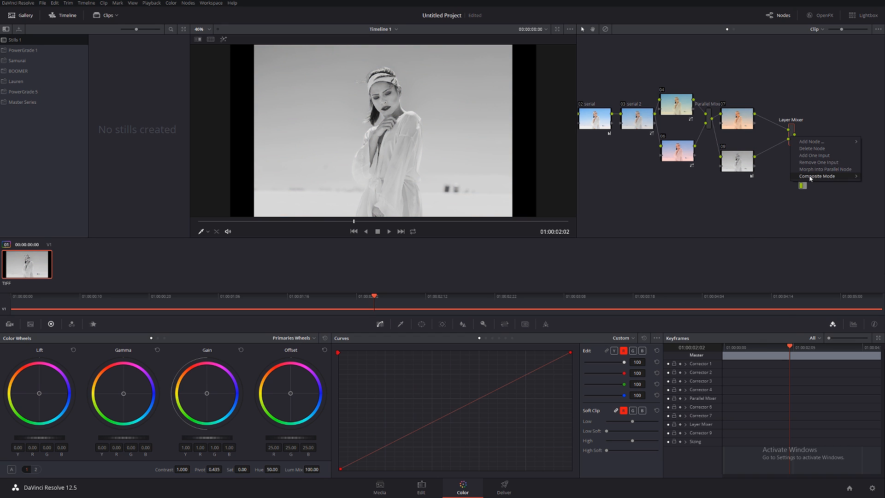
left_click(818, 175)
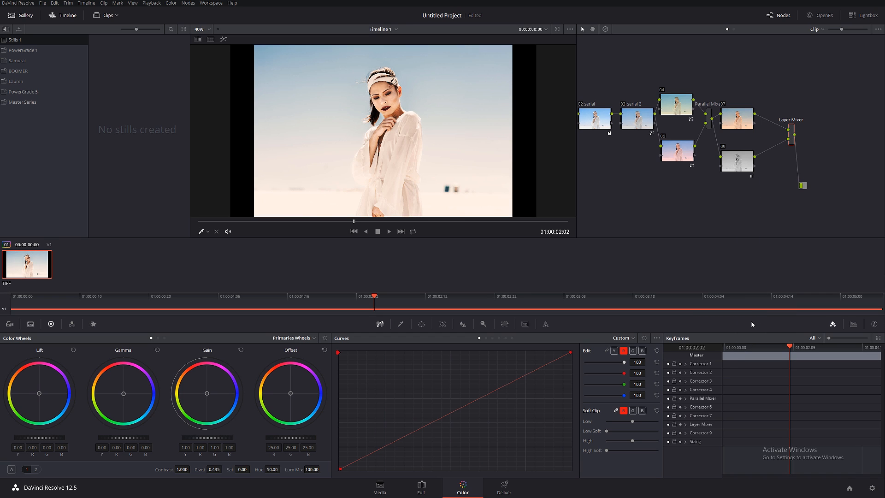
mouse_move(753, 201)
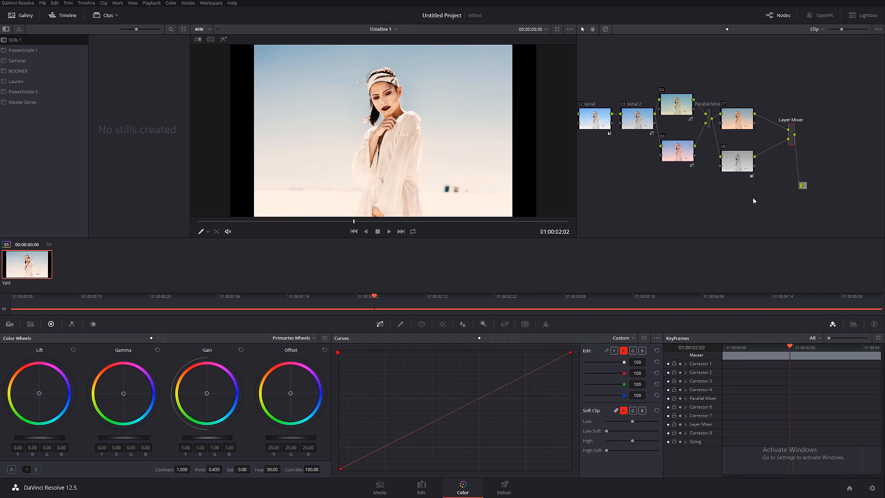
mouse_move(742, 125)
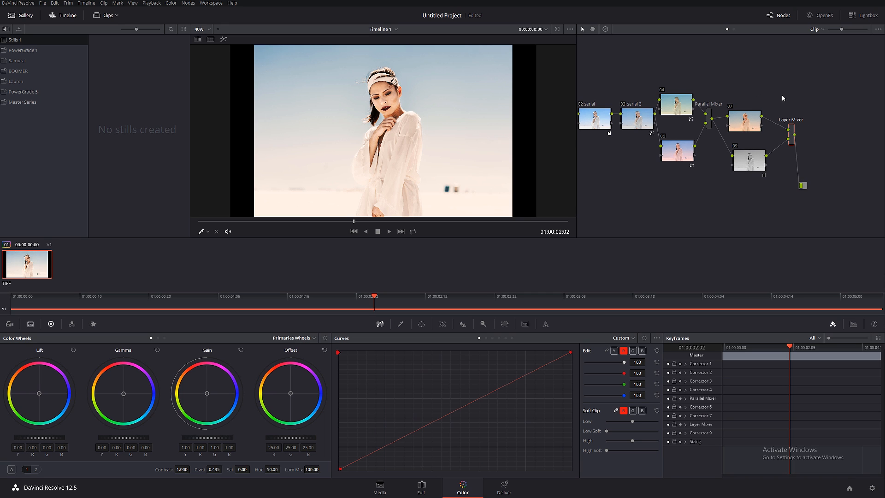
mouse_move(753, 165)
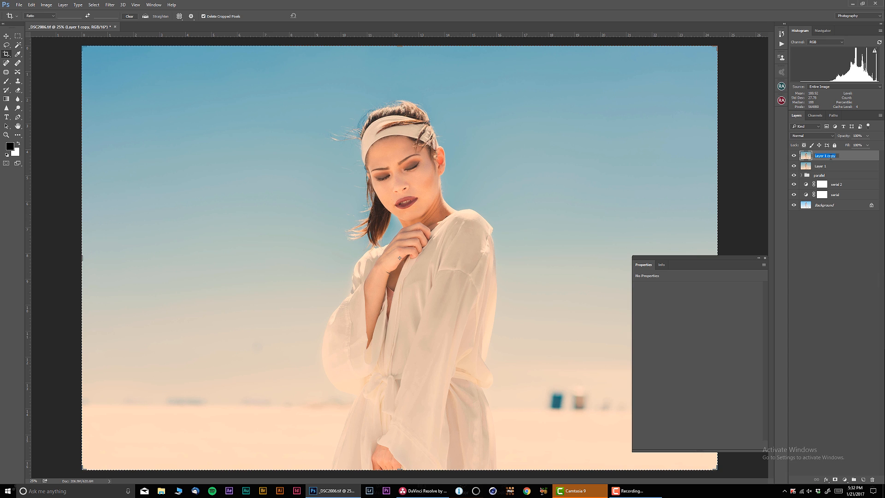
Rename the duplicated layers to 'top layer' and 'botom' in the Layers panel
double_click(824, 155)
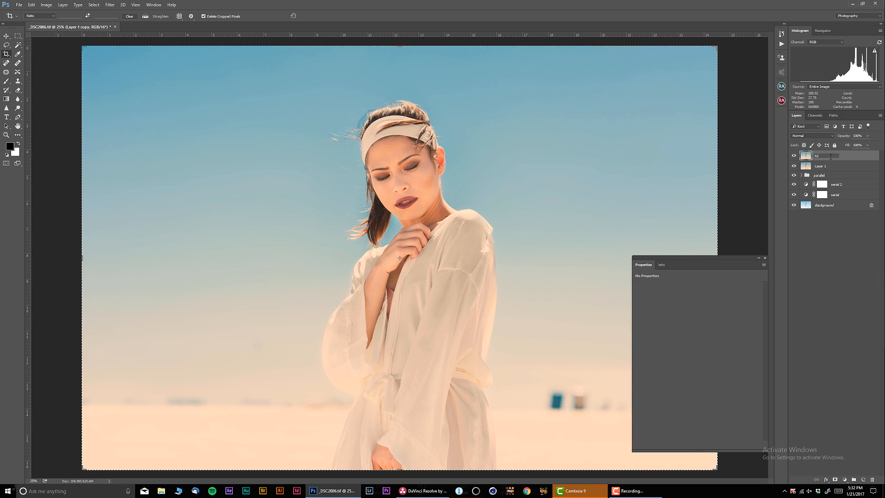
type("top layer")
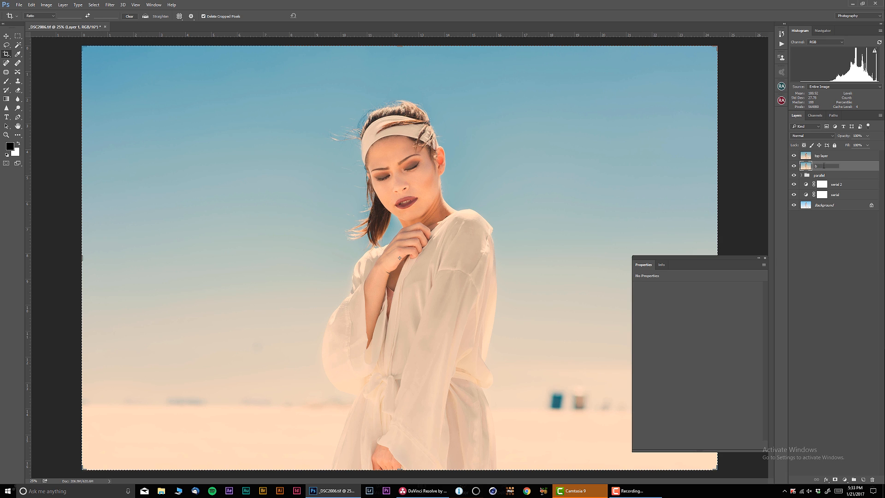
type("botom")
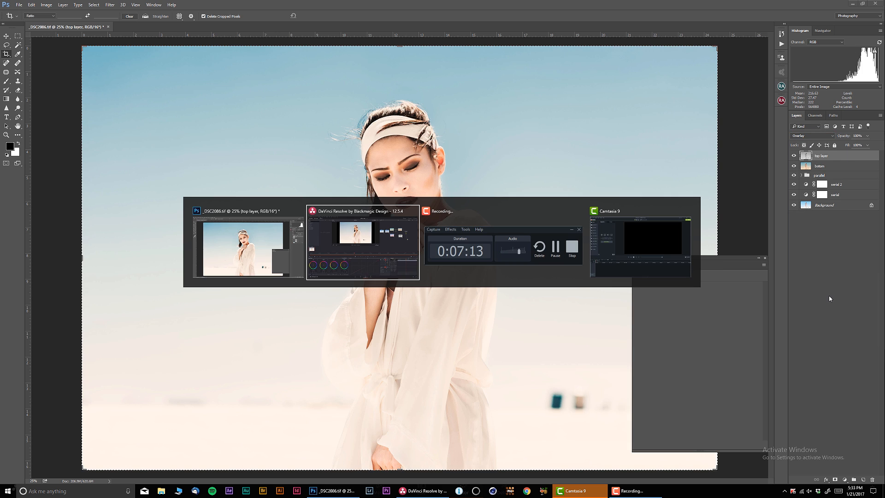
Return to DaVinci Resolve after setting the top layer to Overlay
left_click(363, 211)
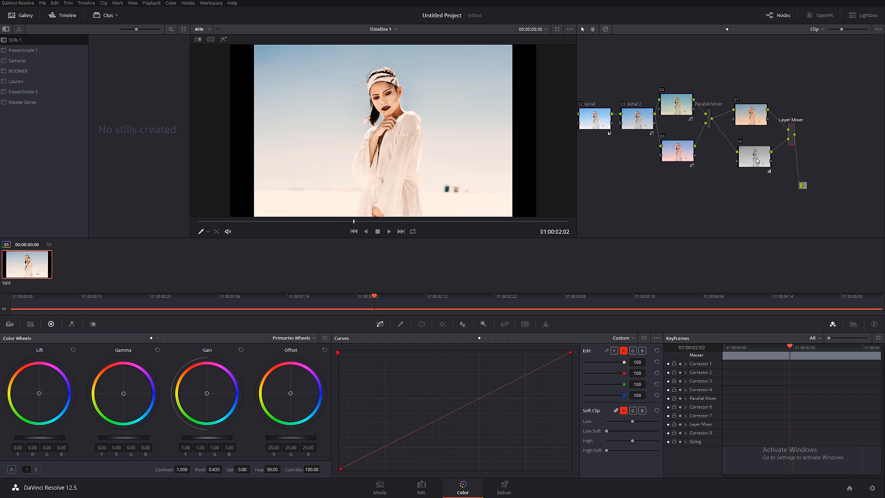
mouse_move(756, 160)
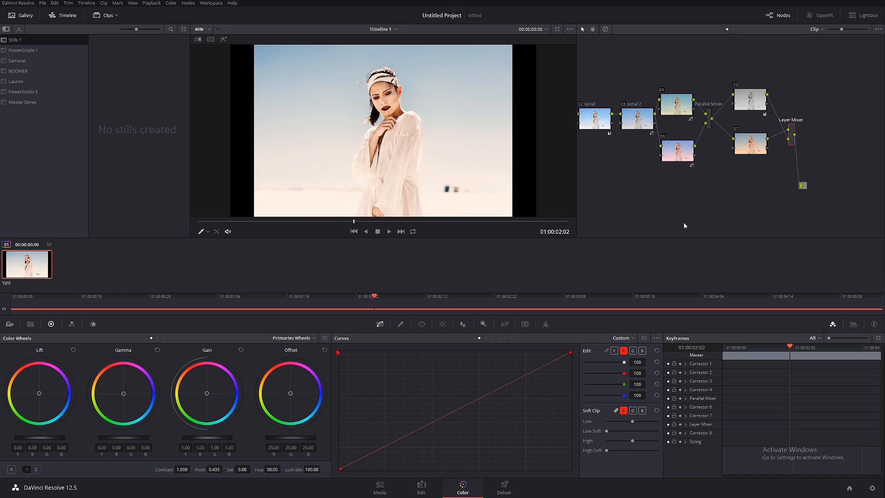
mouse_move(771, 164)
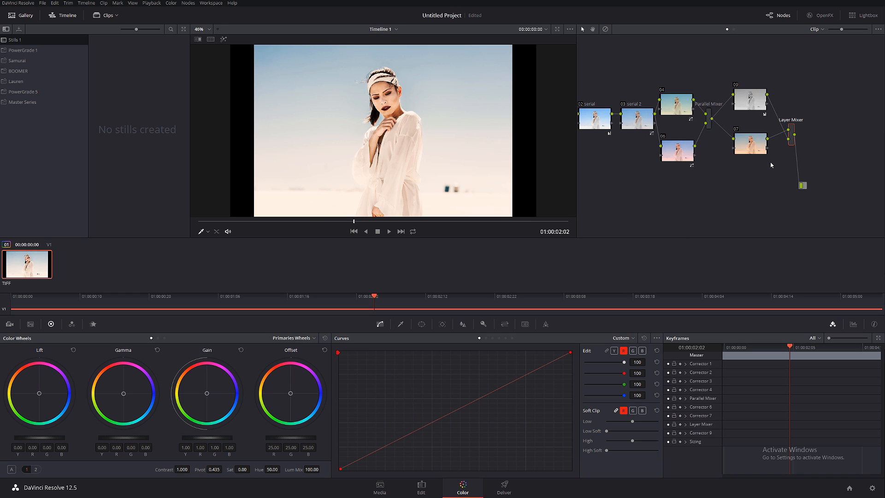